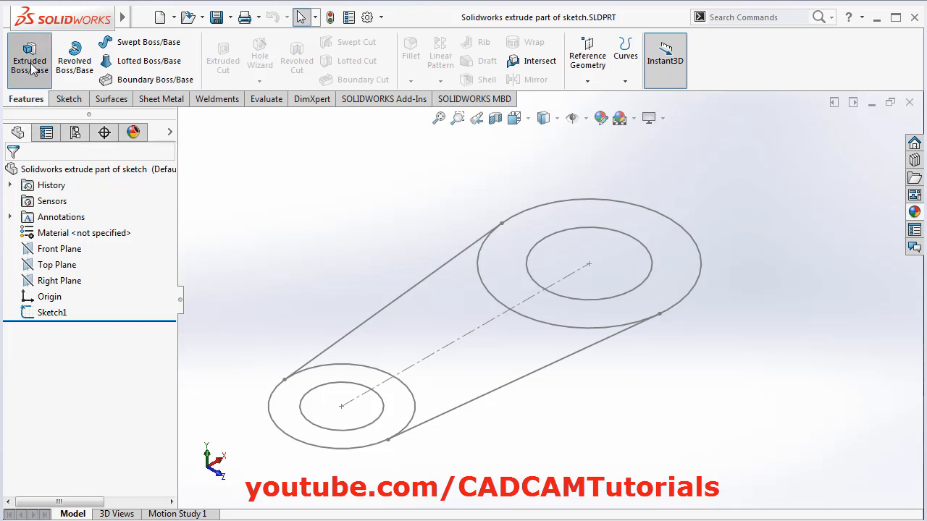
- Start an Extruded Boss/Base using Sketch1 as the profile
left_click(29, 60)
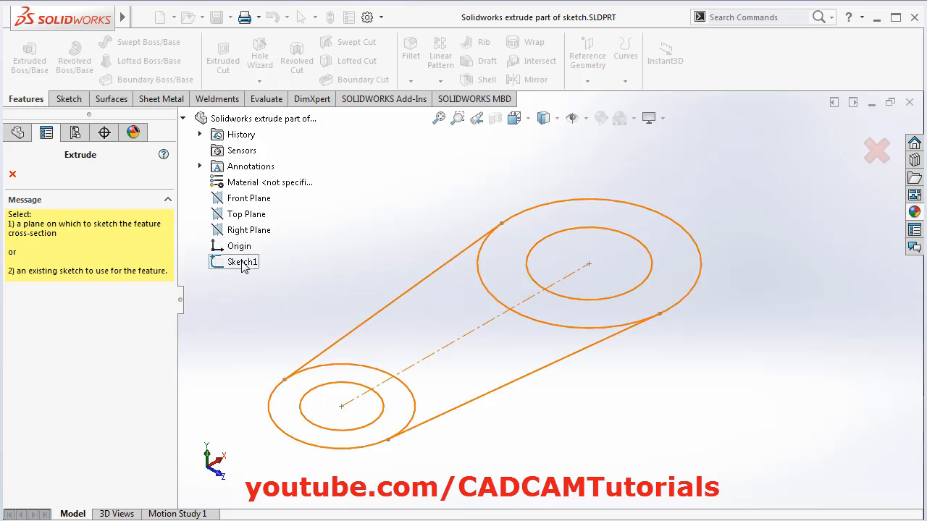
left_click(245, 261)
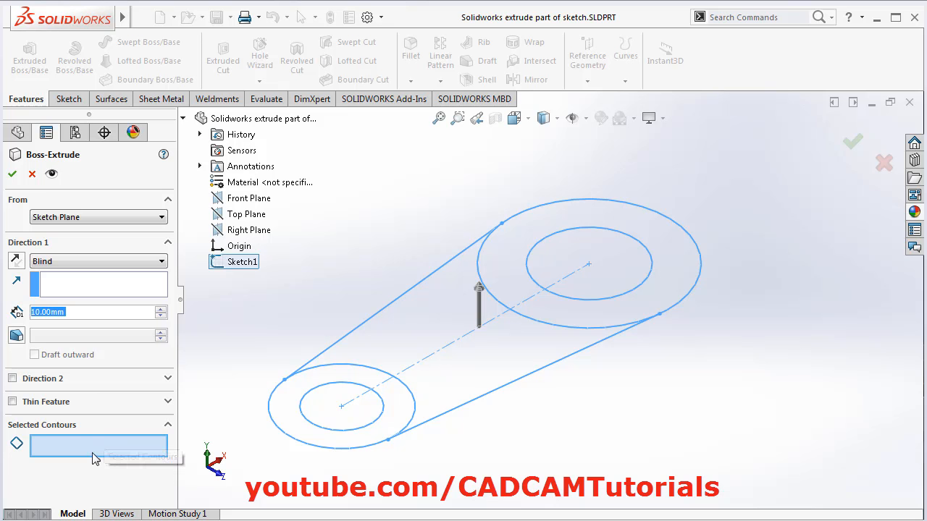
mouse_move(483, 419)
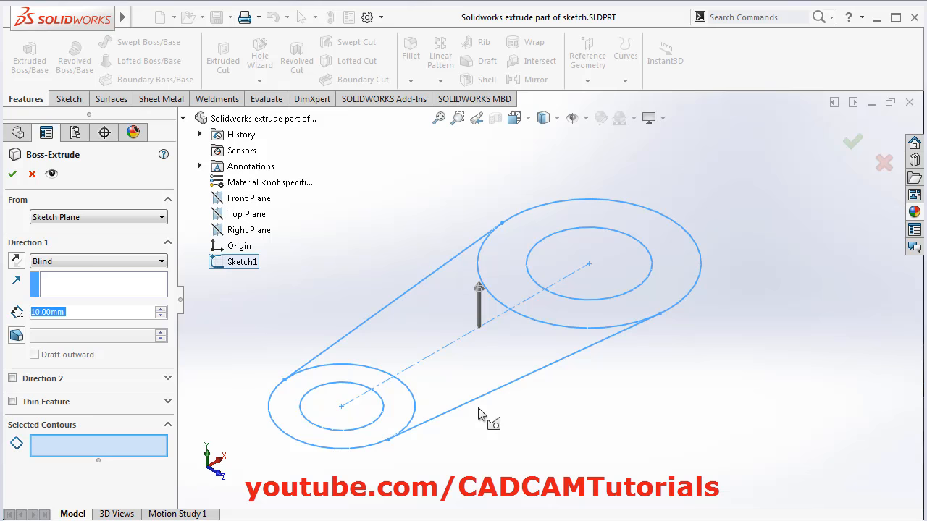
- Extrude the small ring region 24 mm as a hollow cylindrical boss
left_click(340, 406)
type("24")
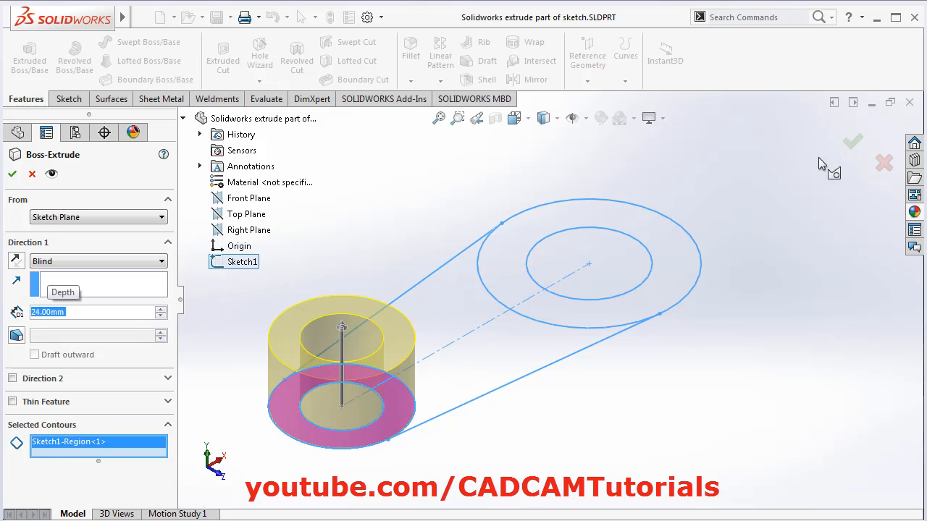
left_click(852, 141)
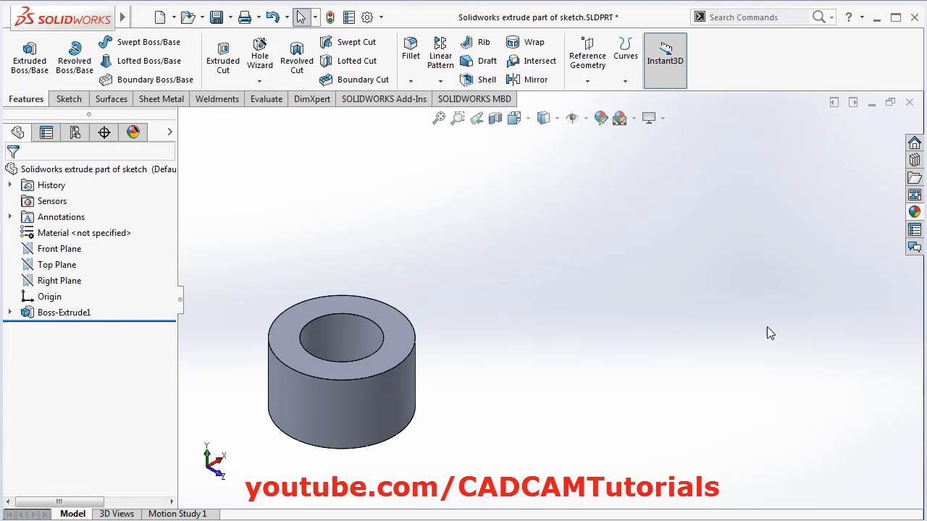
mouse_move(471, 246)
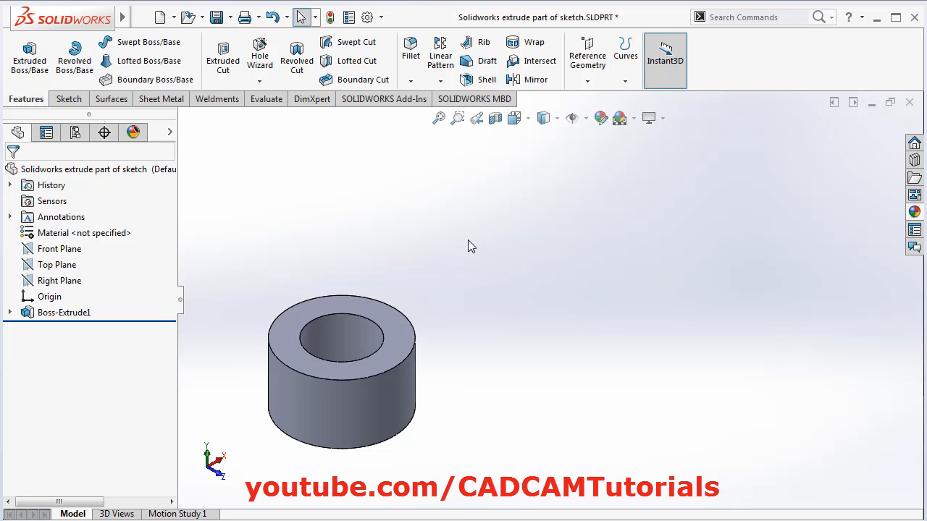
mouse_move(625, 341)
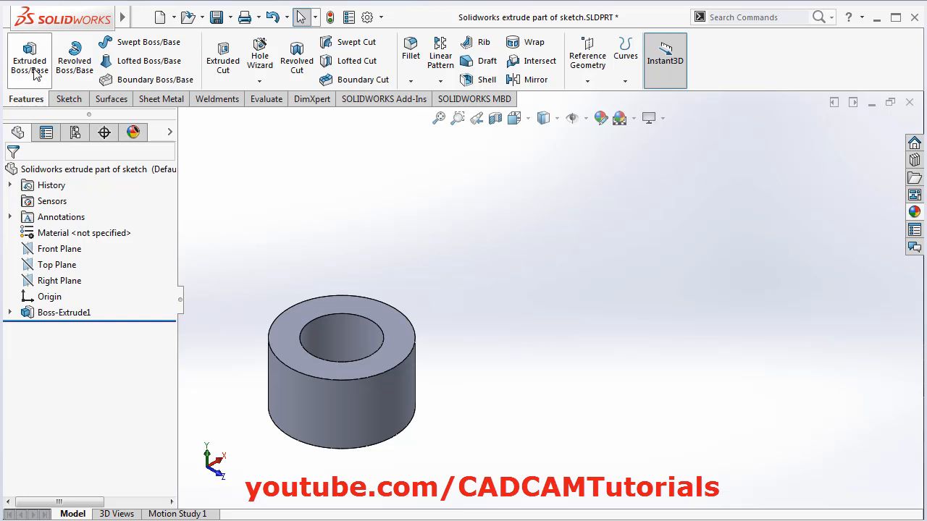
- Start a second Extruded Boss/Base feature
left_click(29, 61)
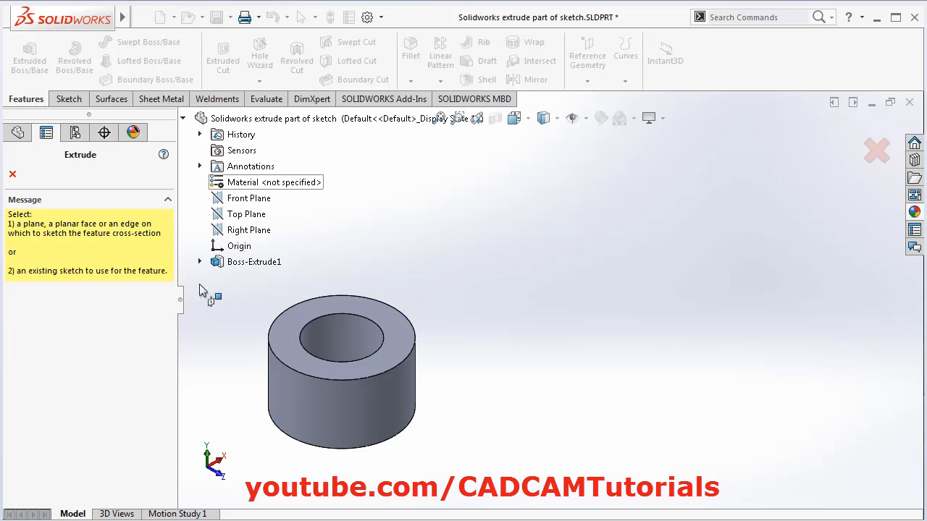
- Extrude Sketch1's web region 12 mm deep, merged onto the first boss
left_click(200, 261)
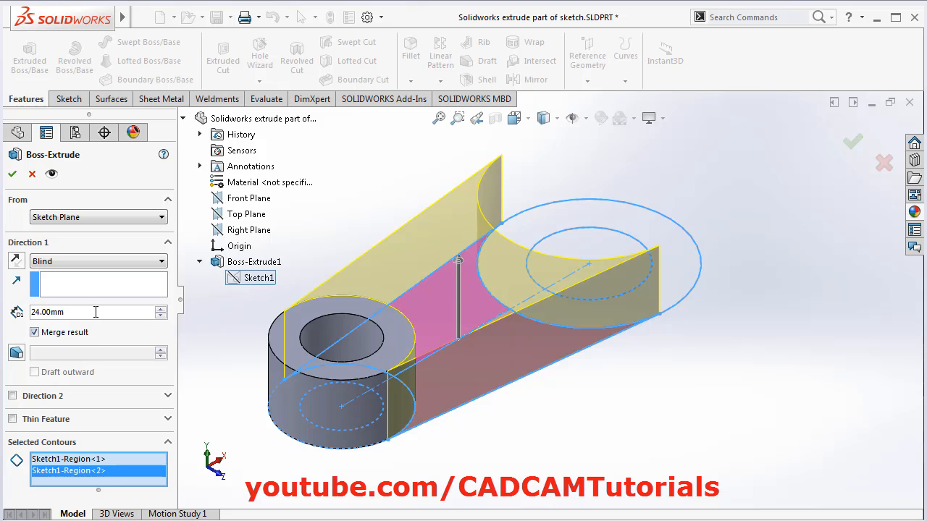
type("12.00mm")
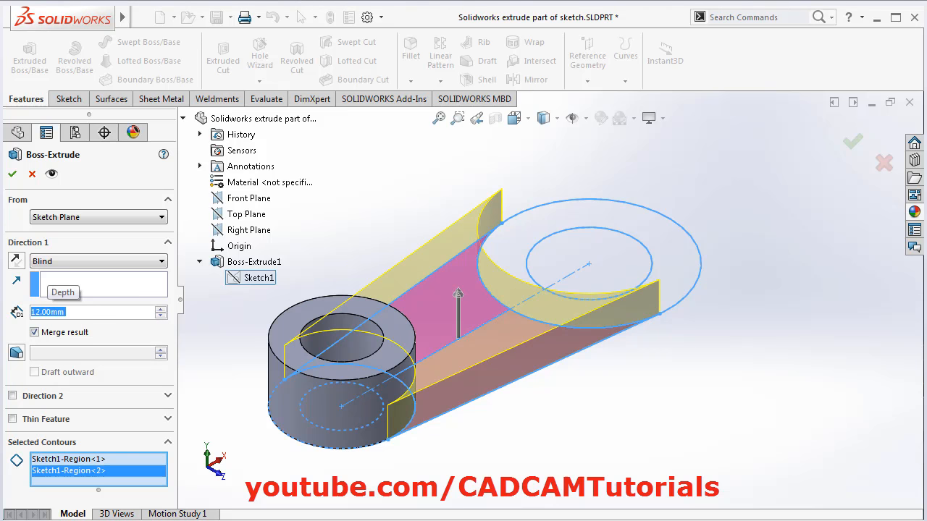
left_click(11, 173)
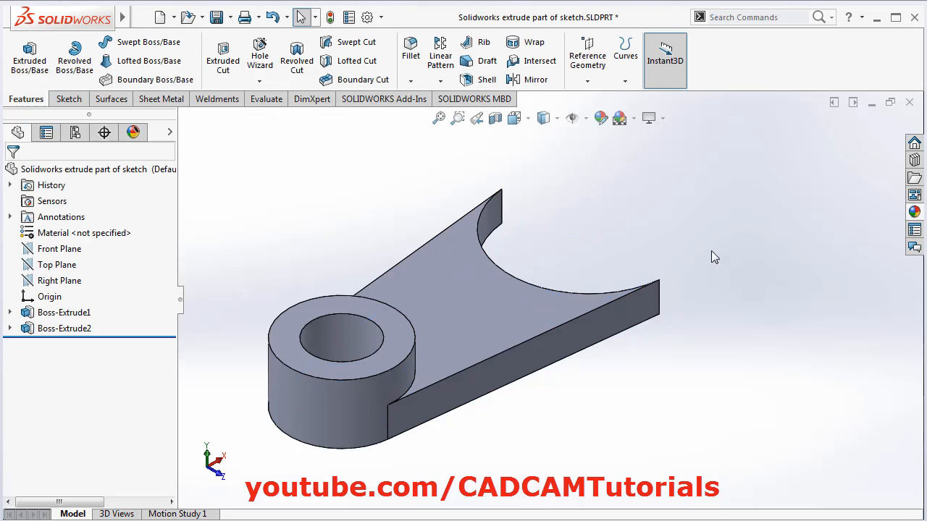
mouse_move(619, 238)
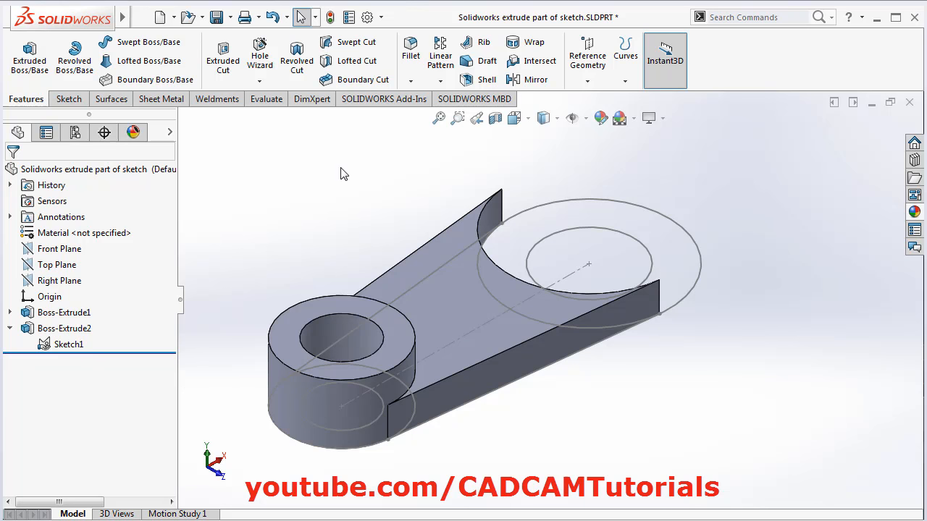
- Start a third Extruded Boss/Base with Sketch1 visible over the part
left_click(29, 54)
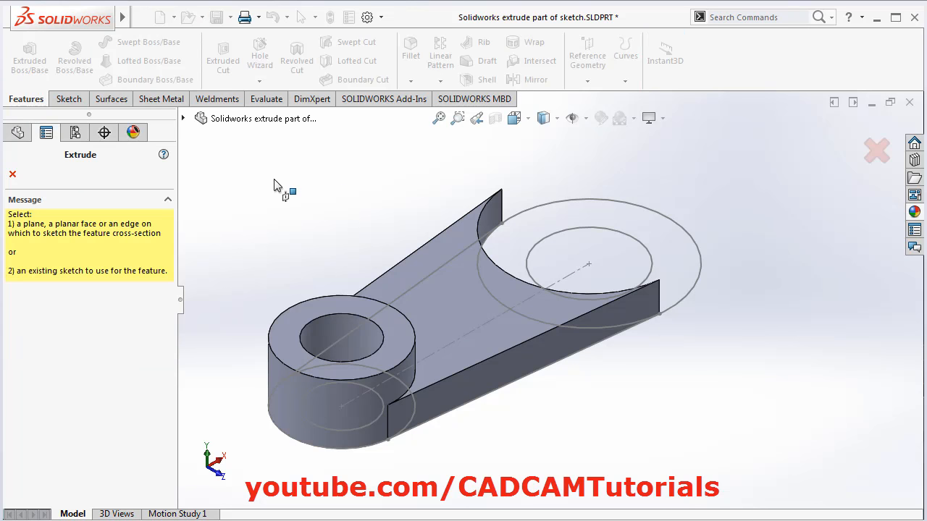
- Choose Sketch1 from the flyout tree as the third extrusion's profile
left_click(184, 118)
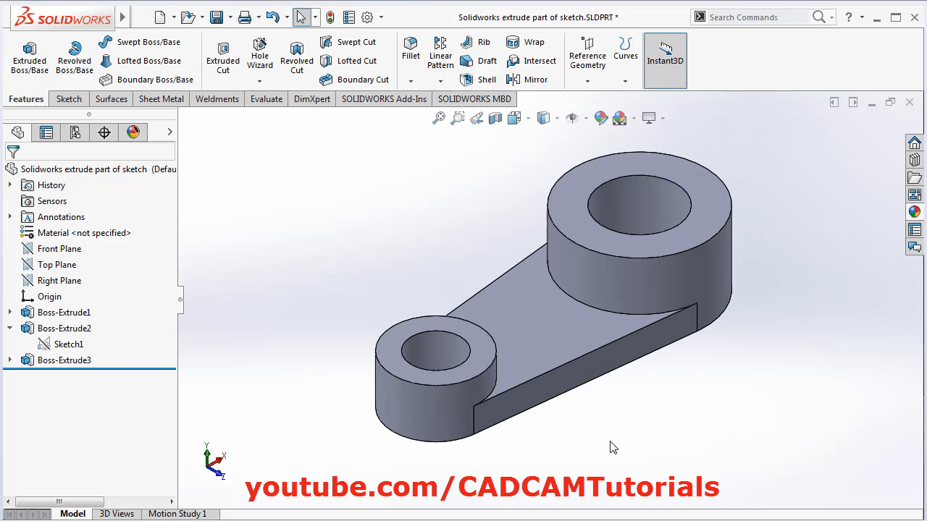
mouse_move(639, 435)
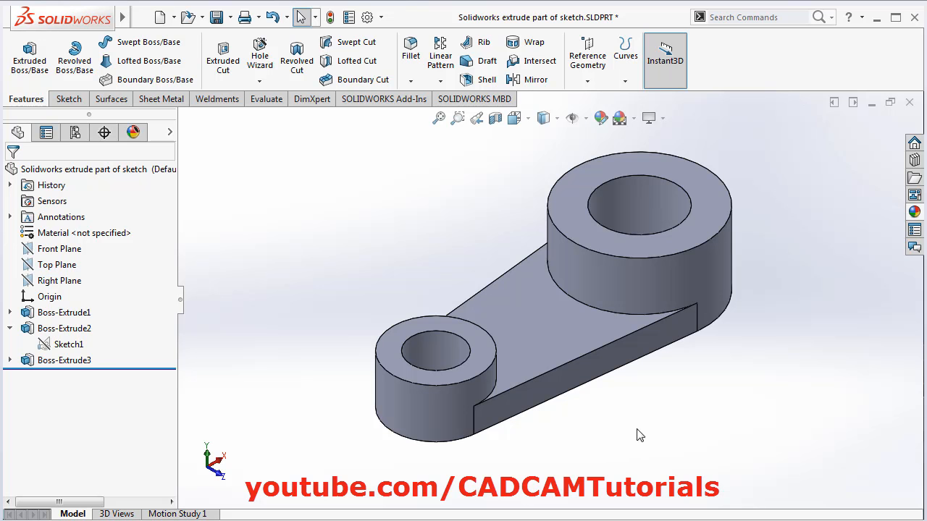
mouse_move(645, 432)
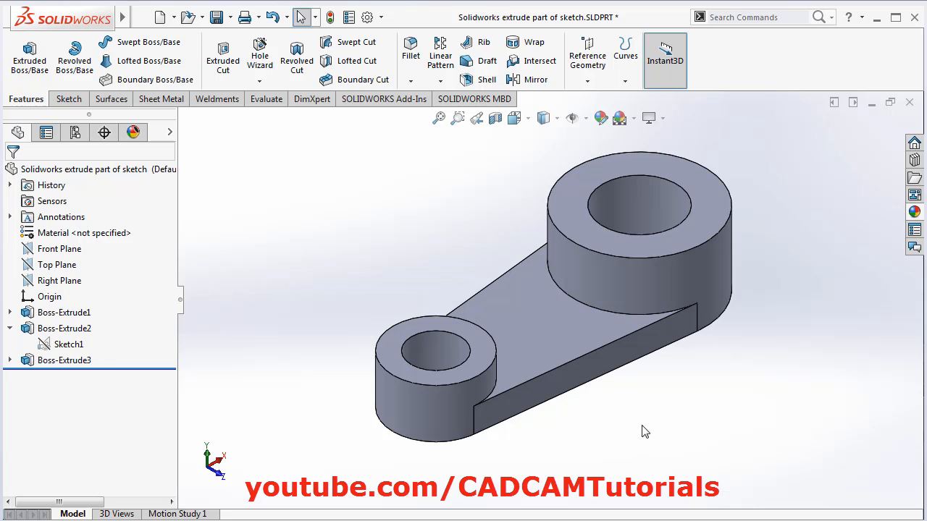